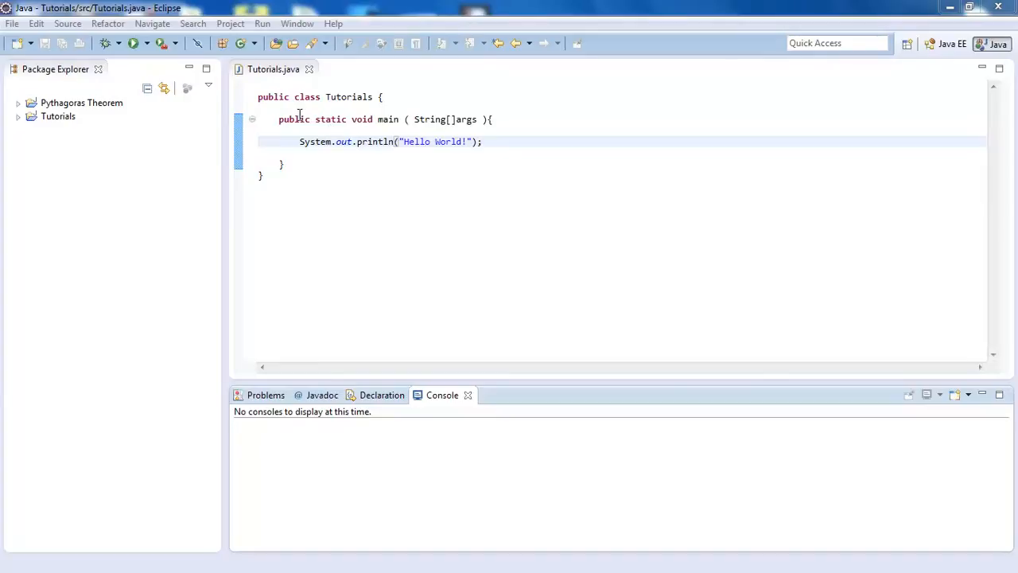
mouse_move(404, 222)
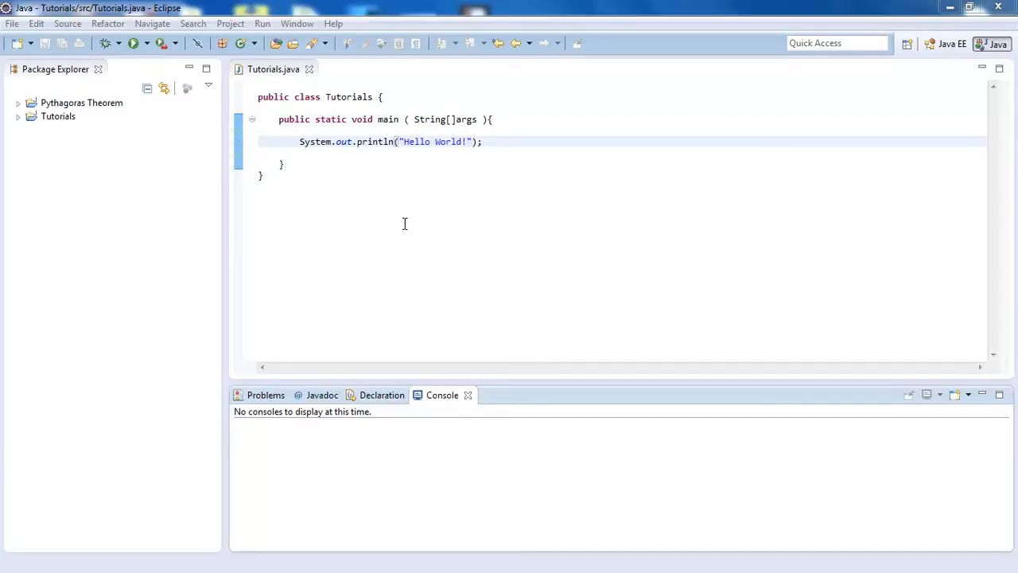
mouse_move(361, 225)
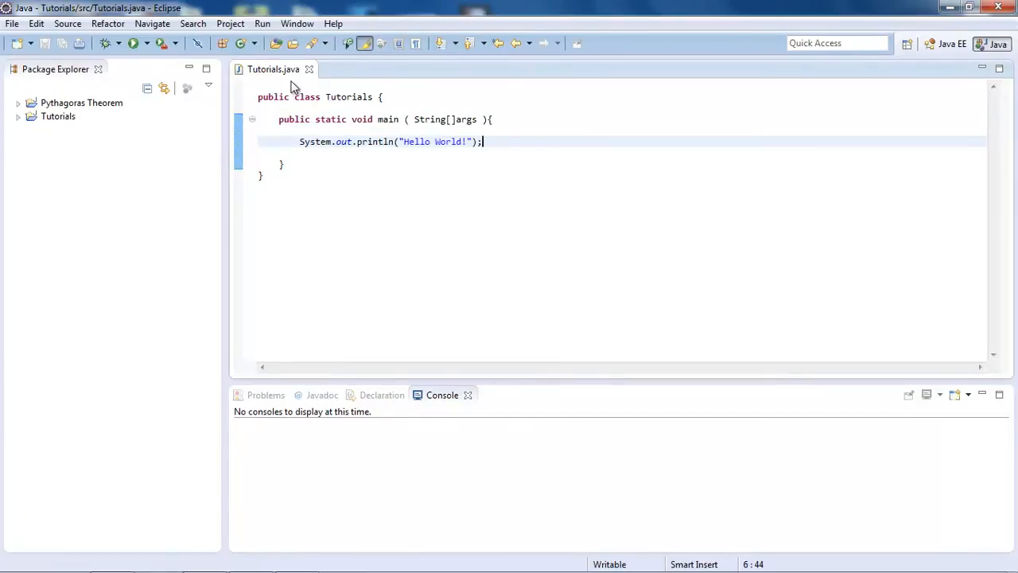
mouse_move(12, 23)
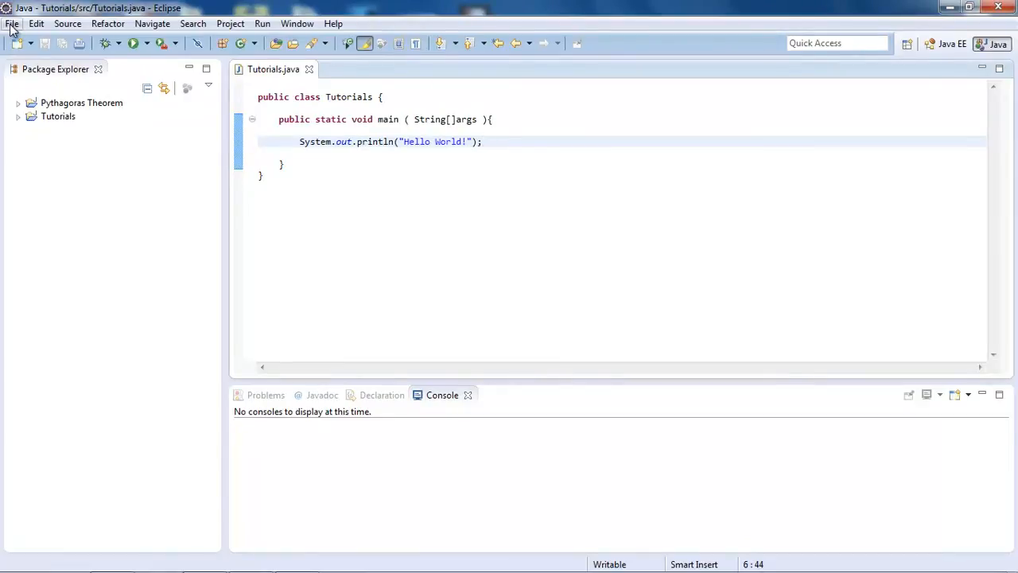
Step: Start a Runnable JAR file export with the 'Tutorials - Tutorials' launch configuration
left_click(12, 23)
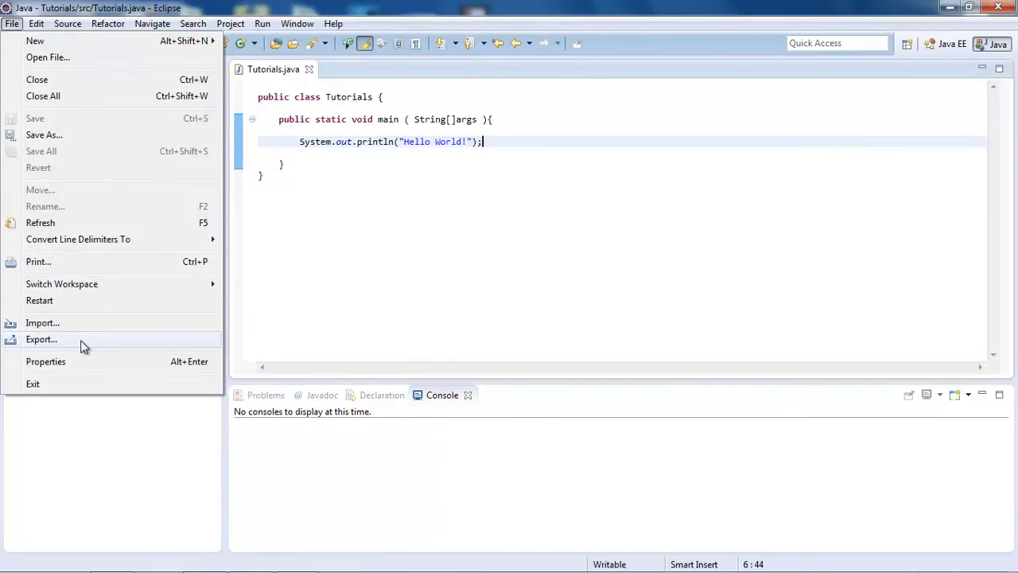
left_click(42, 339)
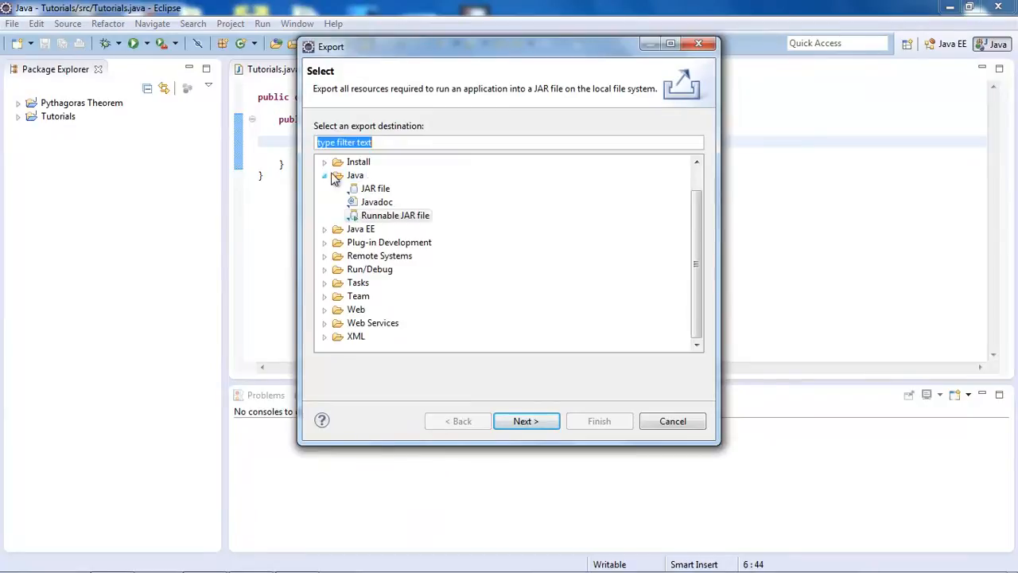
left_click(395, 214)
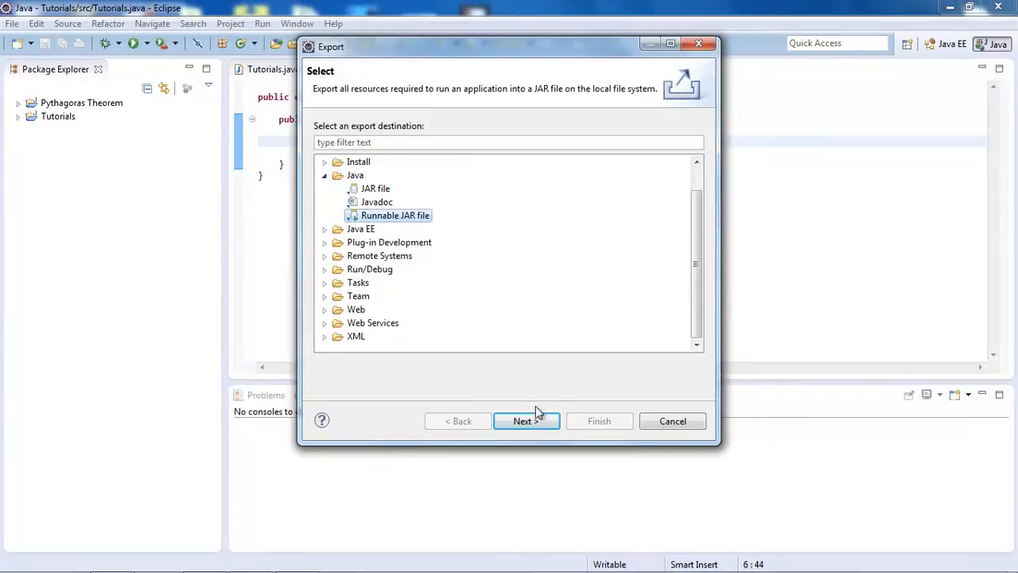
left_click(522, 421)
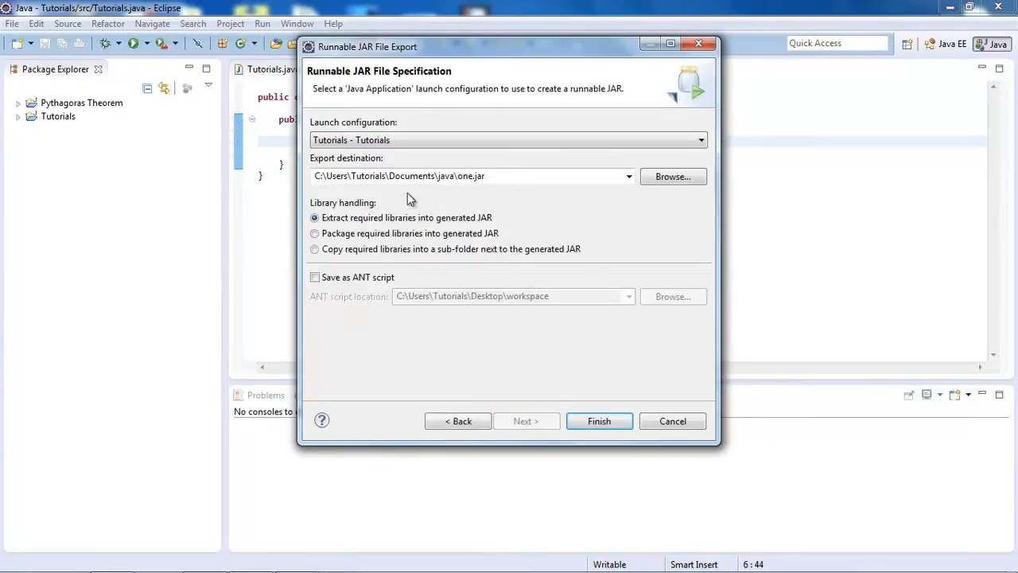
left_click(699, 140)
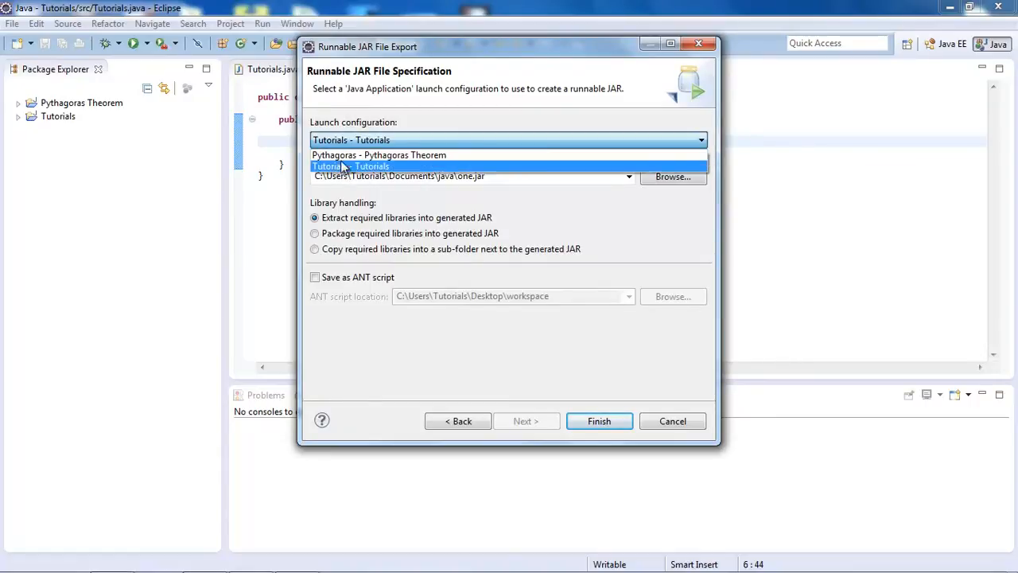
left_click(350, 165)
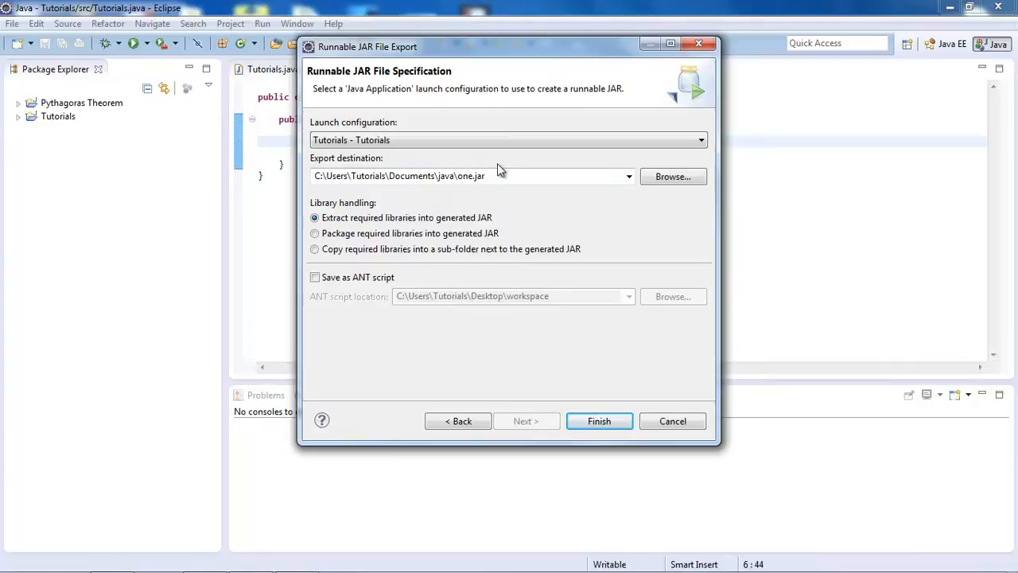
mouse_move(672, 176)
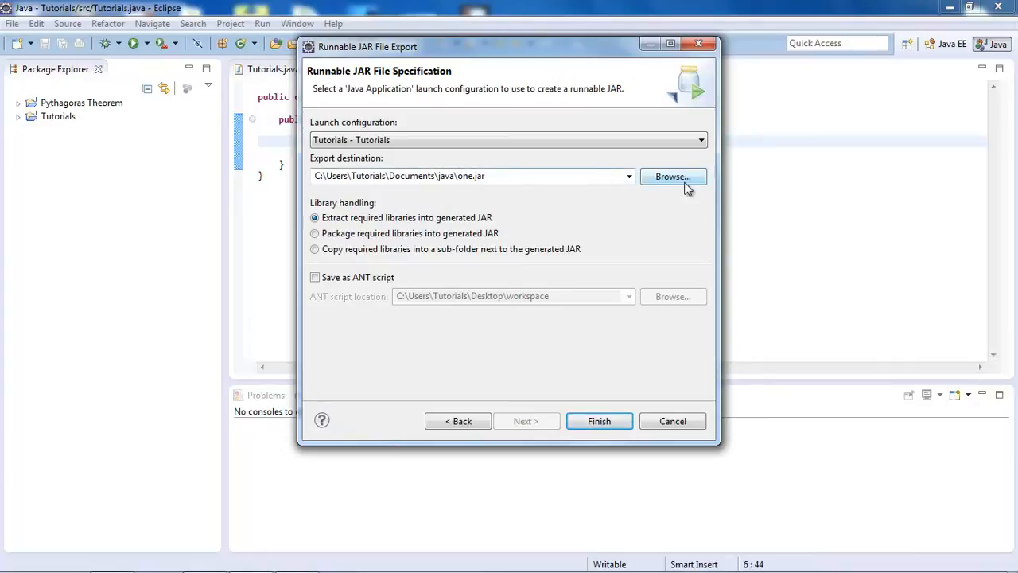
left_click(672, 176)
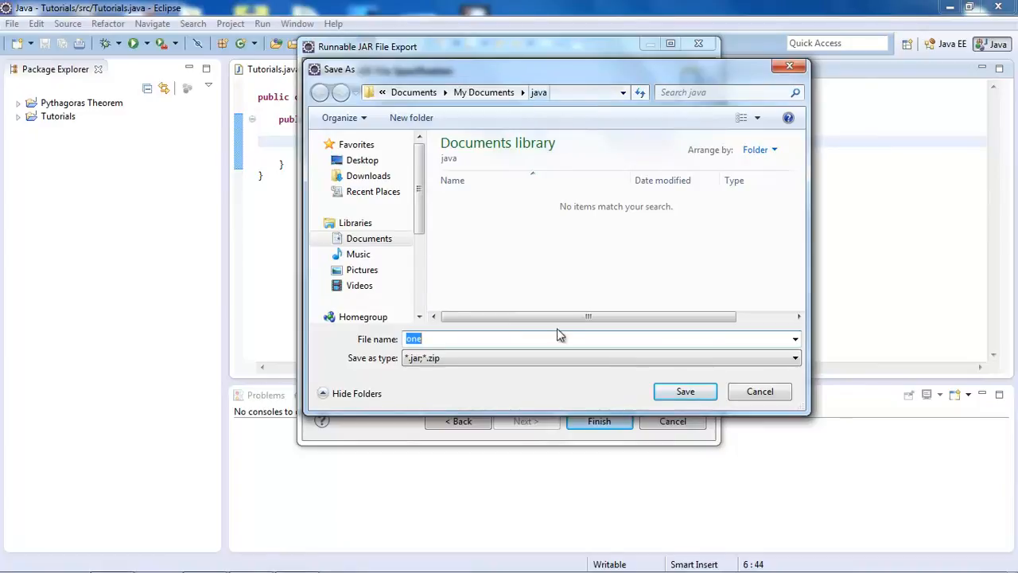
left_click(793, 357)
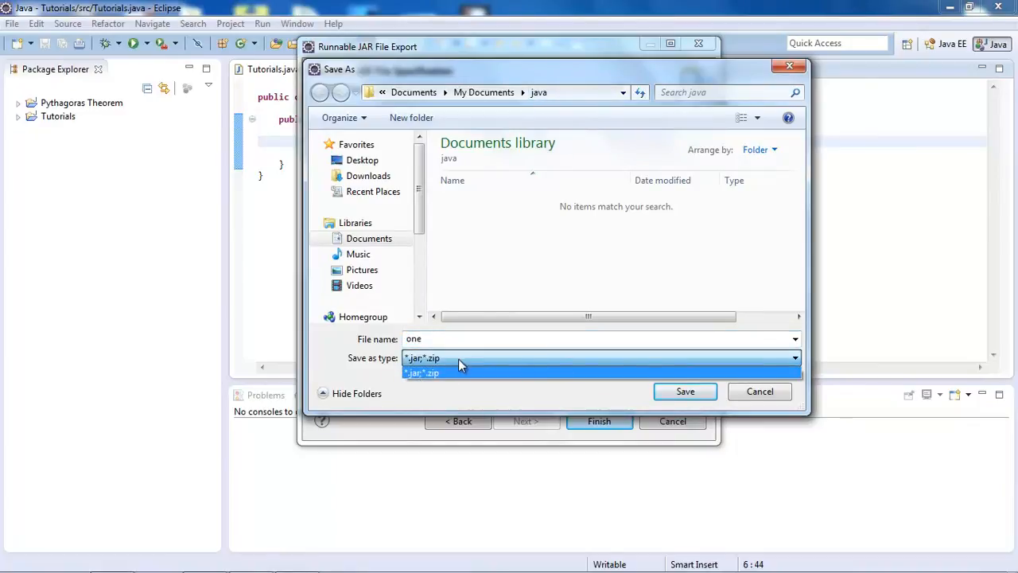
left_click(421, 372)
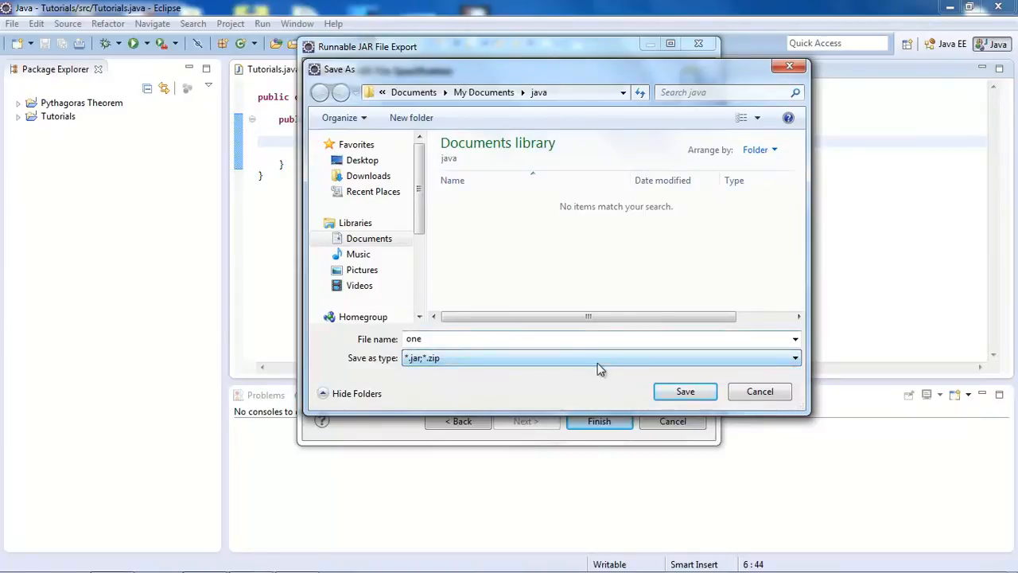
left_click(685, 390)
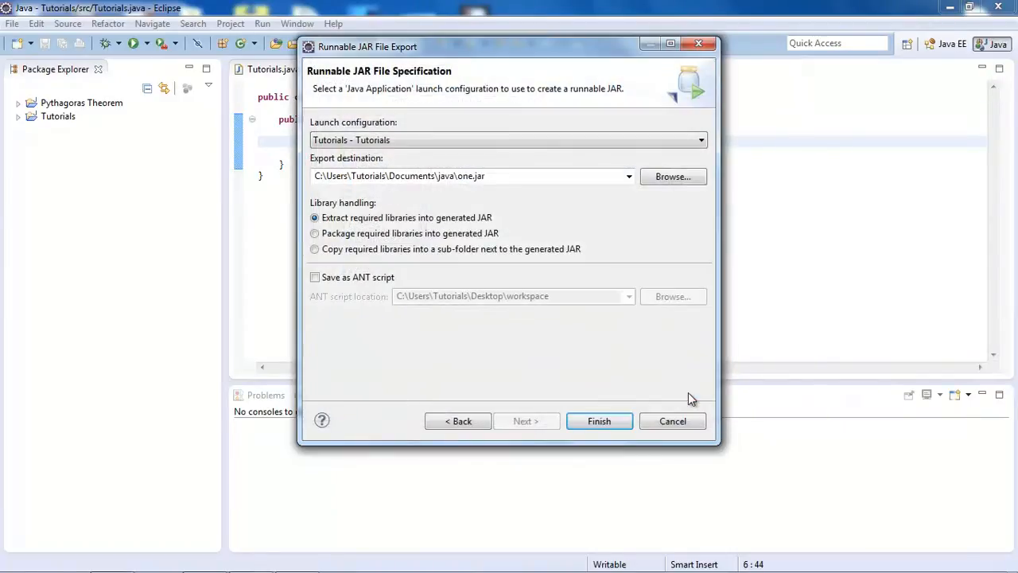
mouse_move(512, 300)
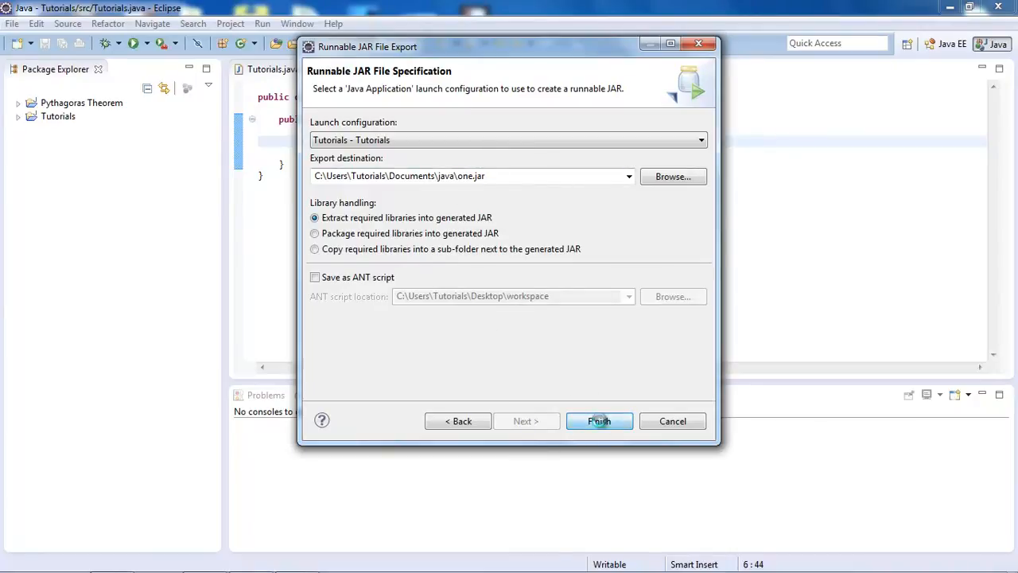
Step: Finish the export and select the 684-byte one.jar in Documents\java
left_click(598, 421)
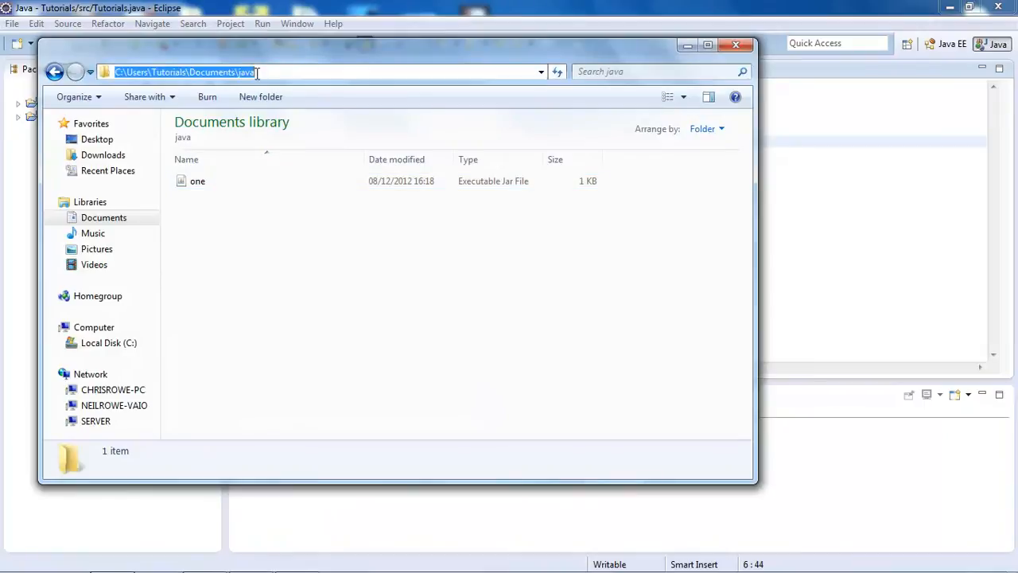
left_click(197, 180)
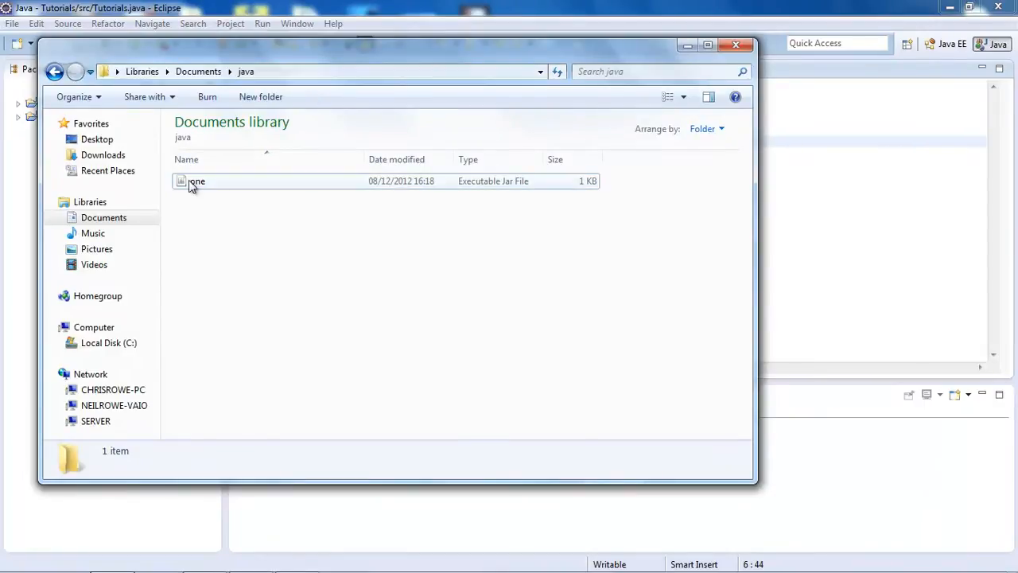
left_click(197, 181)
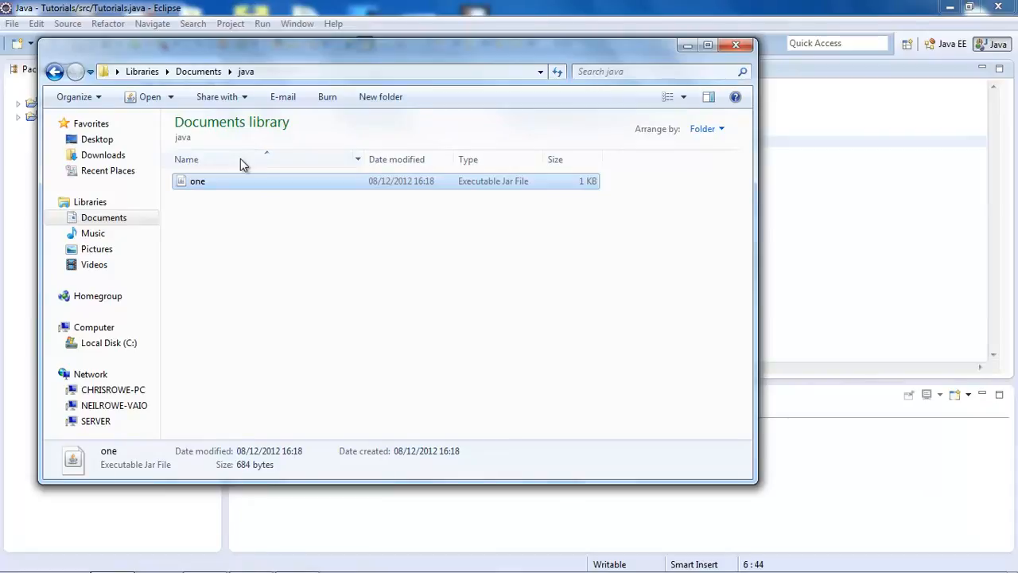
mouse_move(337, 290)
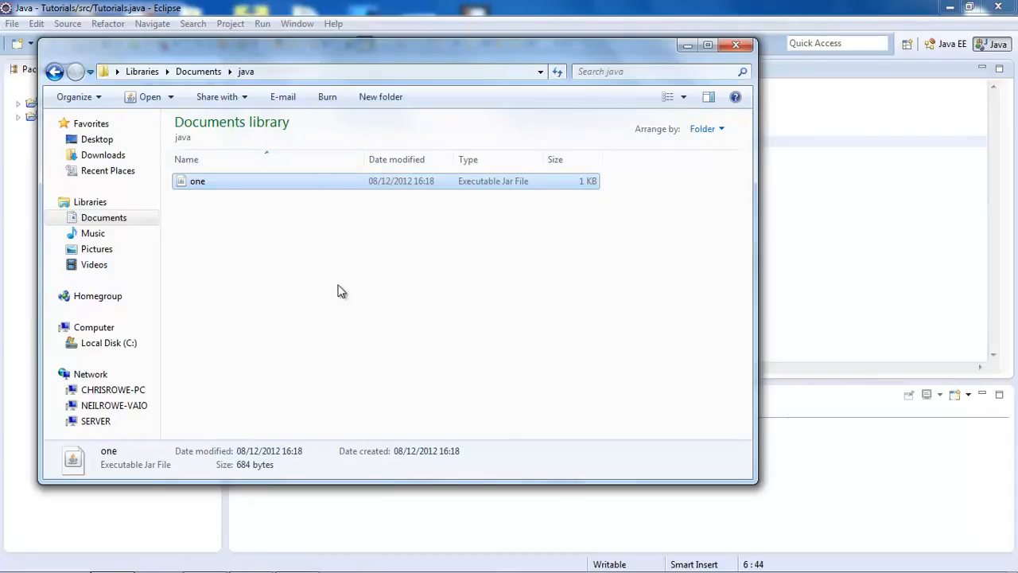
mouse_move(173, 530)
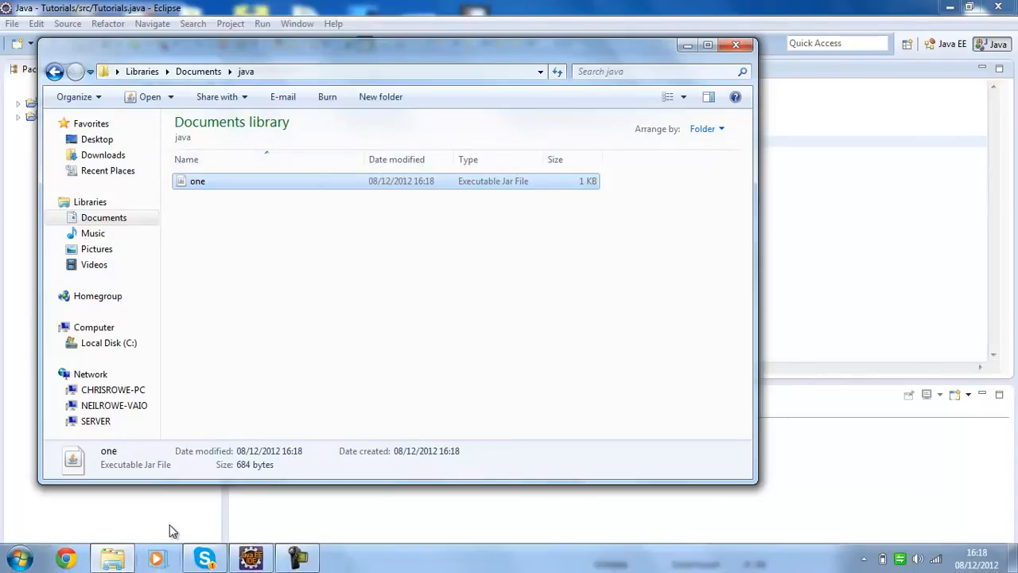
mouse_move(227, 430)
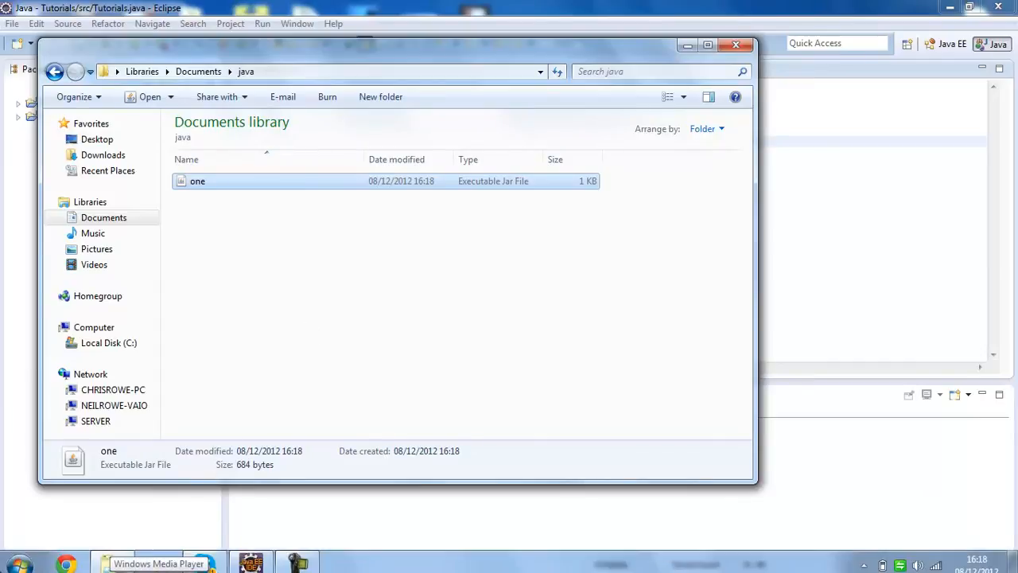
Step: Change the java -jar command's -Xms and -Xmx values from 1024 to 512
left_click(13, 563)
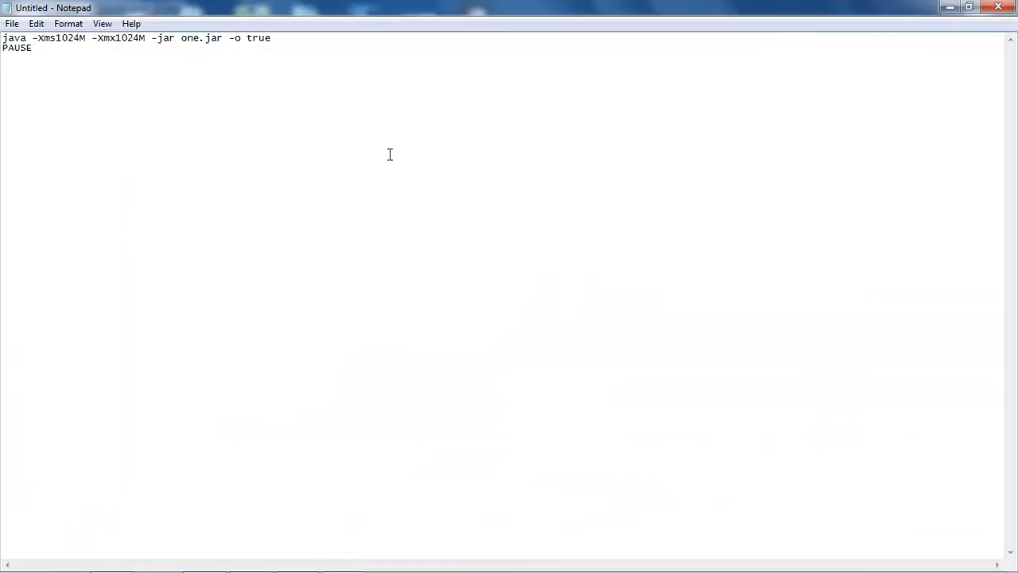
mouse_move(364, 147)
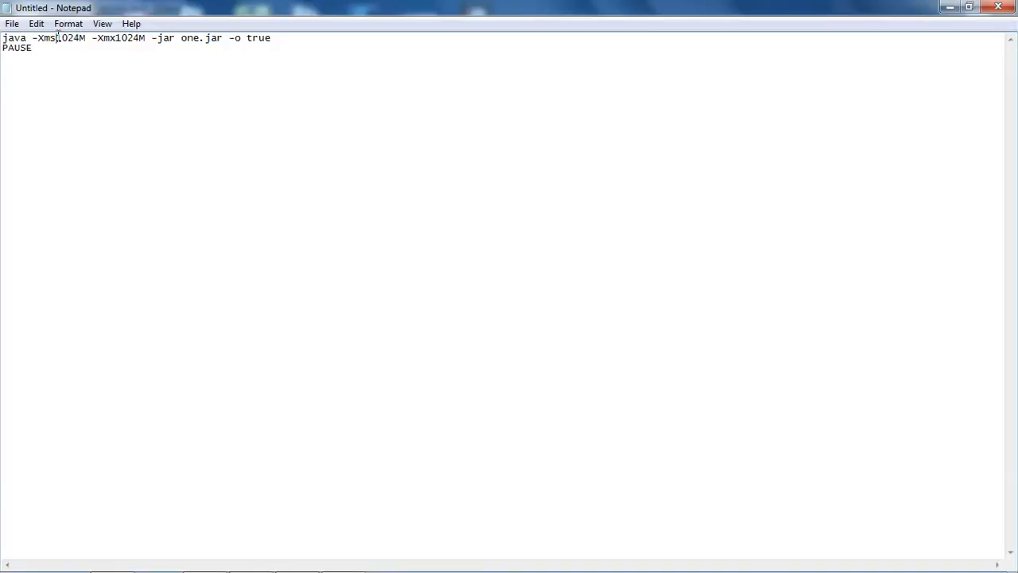
double_click(69, 37)
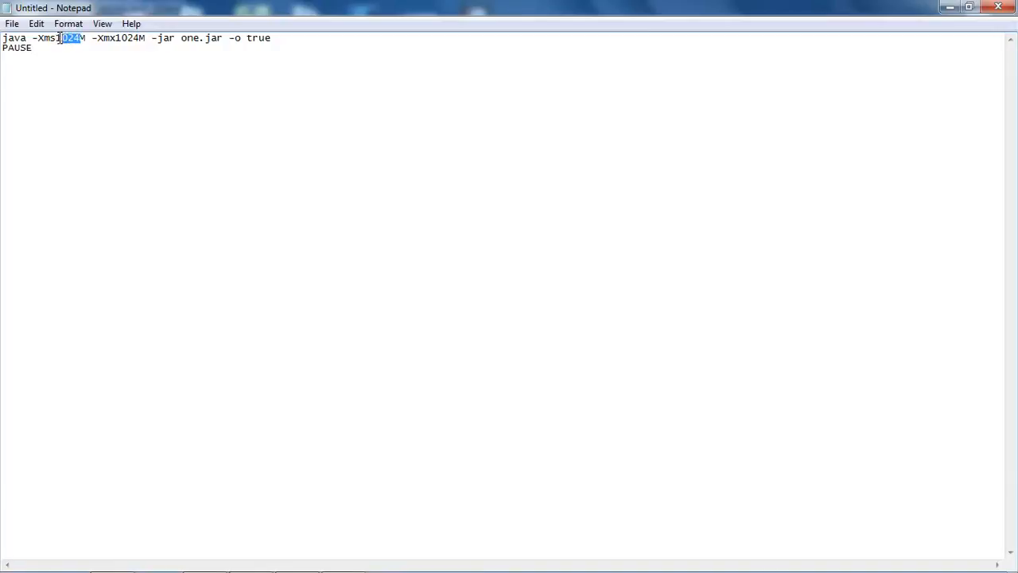
type("512")
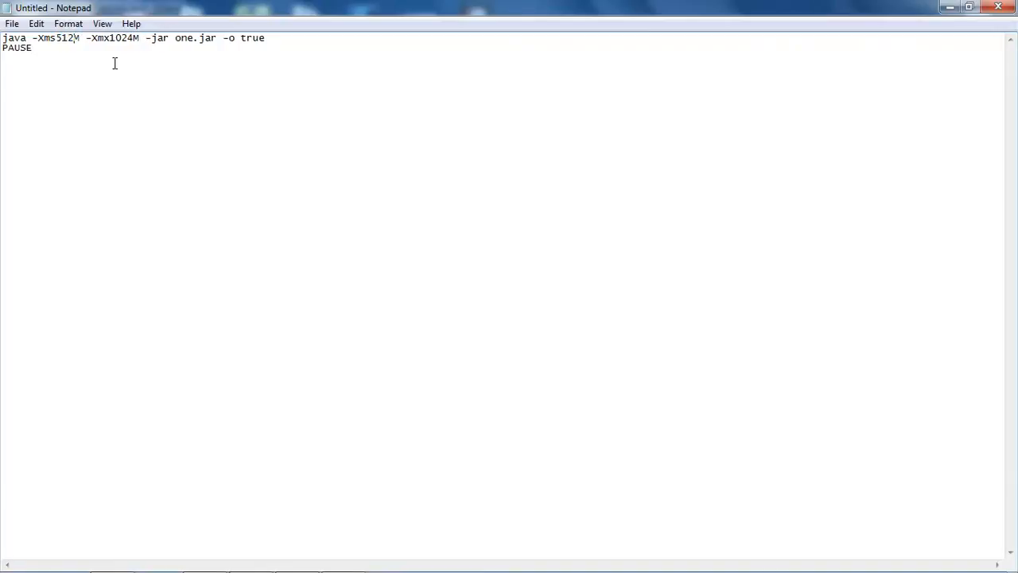
double_click(126, 37)
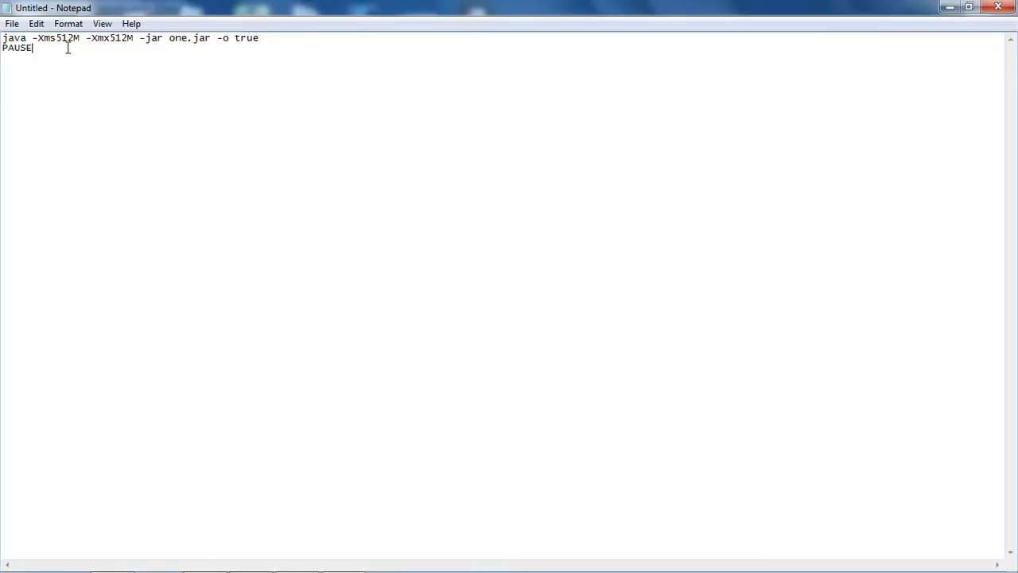
double_click(70, 37)
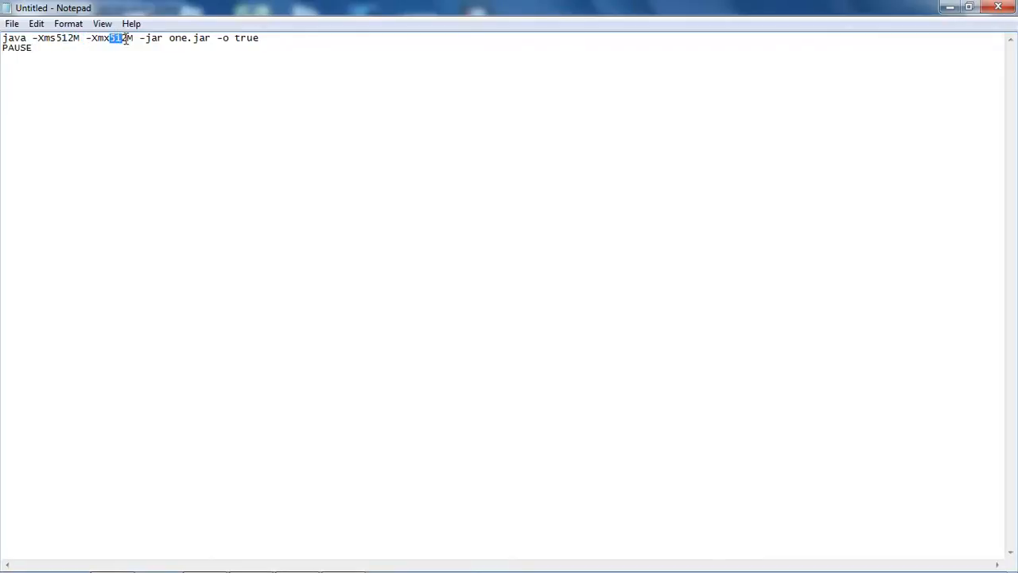
mouse_move(188, 42)
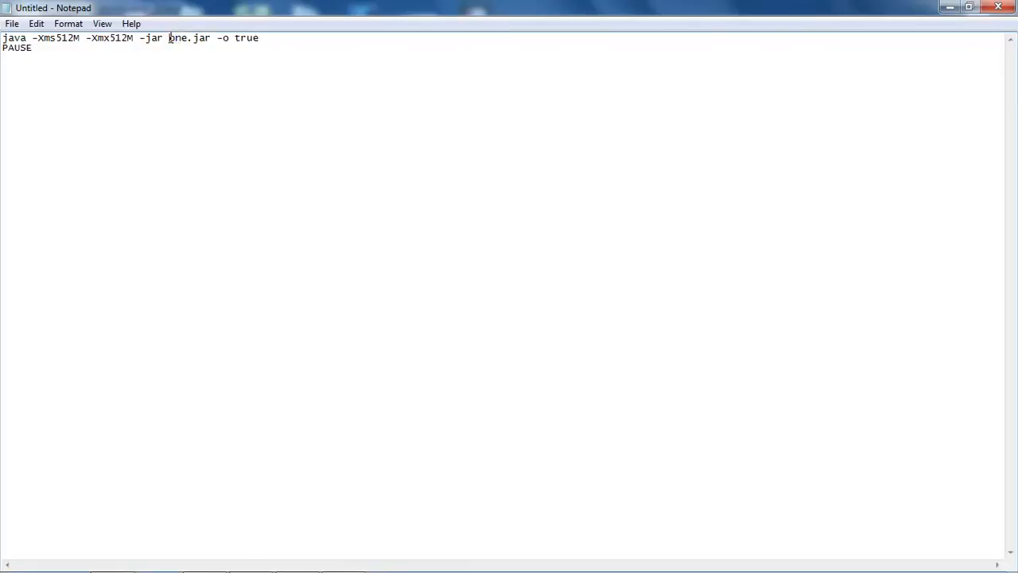
mouse_move(250, 44)
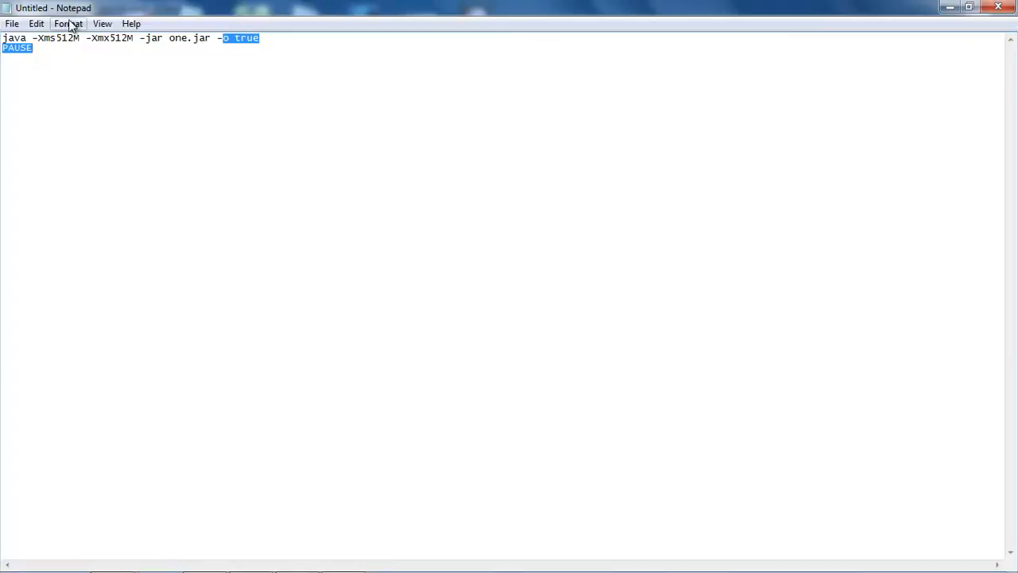
mouse_move(180, 111)
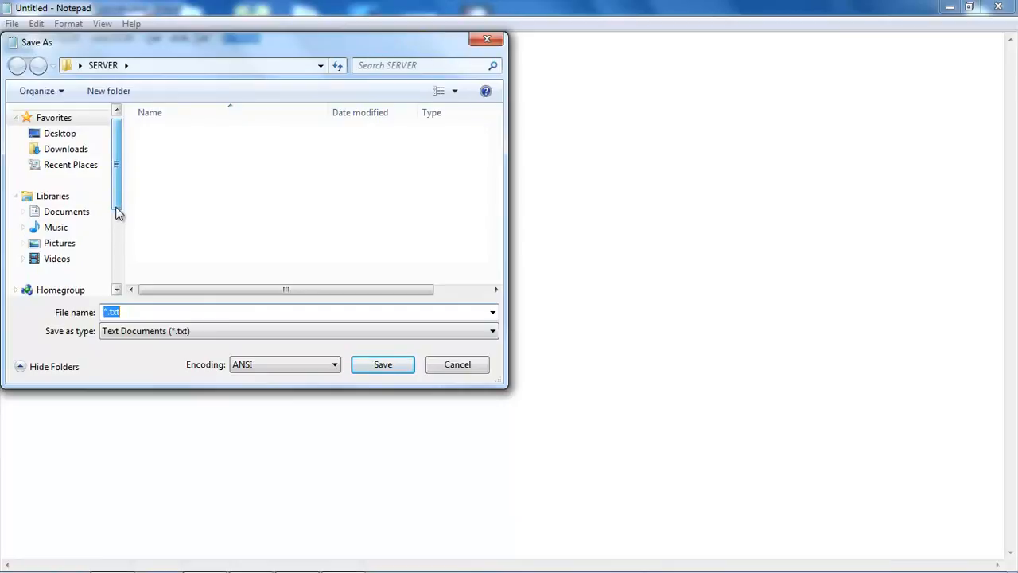
Step: Save the Notepad script as launch.bat in Documents\java
left_click(66, 211)
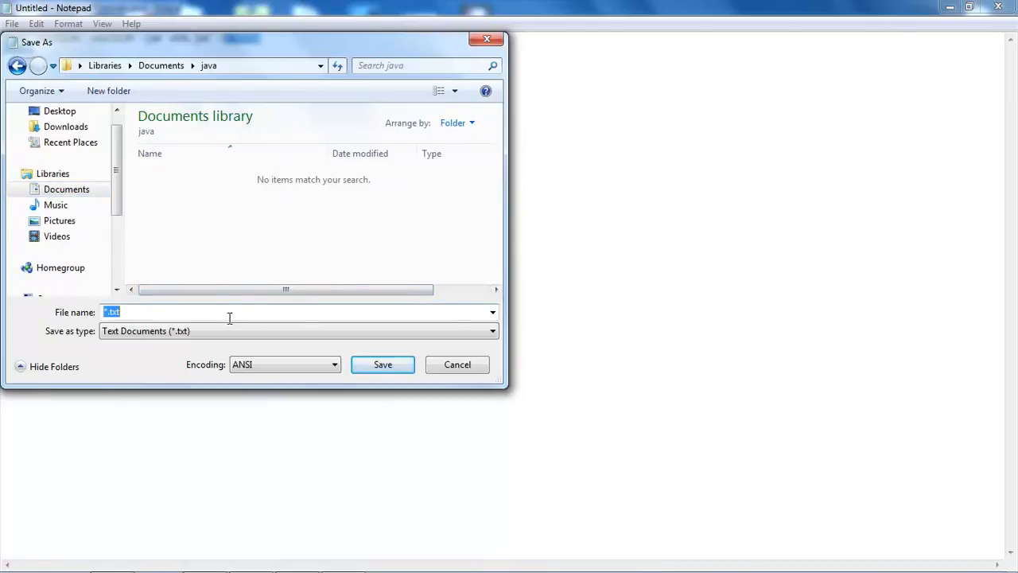
type("launch.")
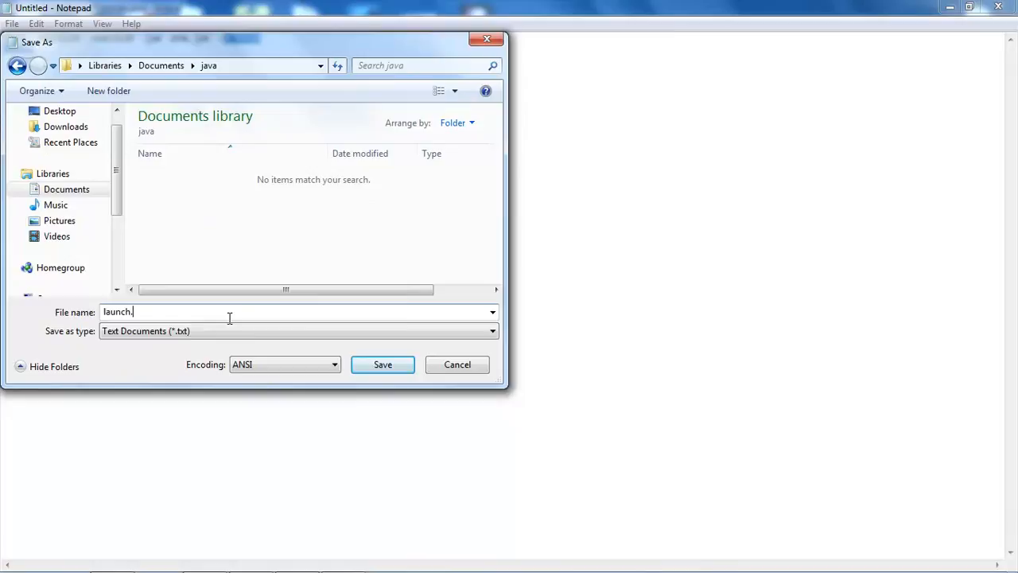
left_click(382, 365)
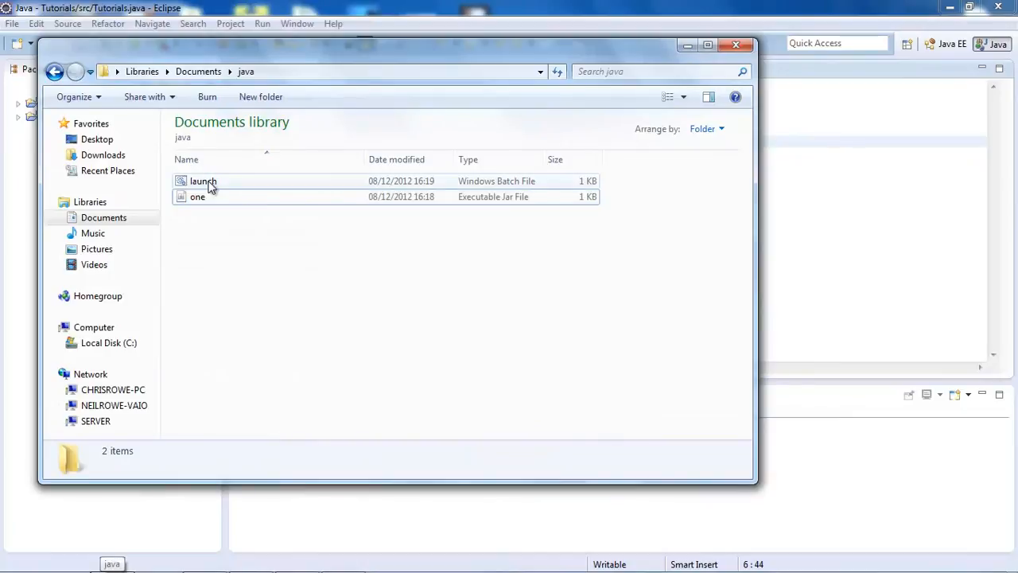
Step: Run launch.bat, confirm 'Hello World!' prints, then close the cmd window
double_click(203, 181)
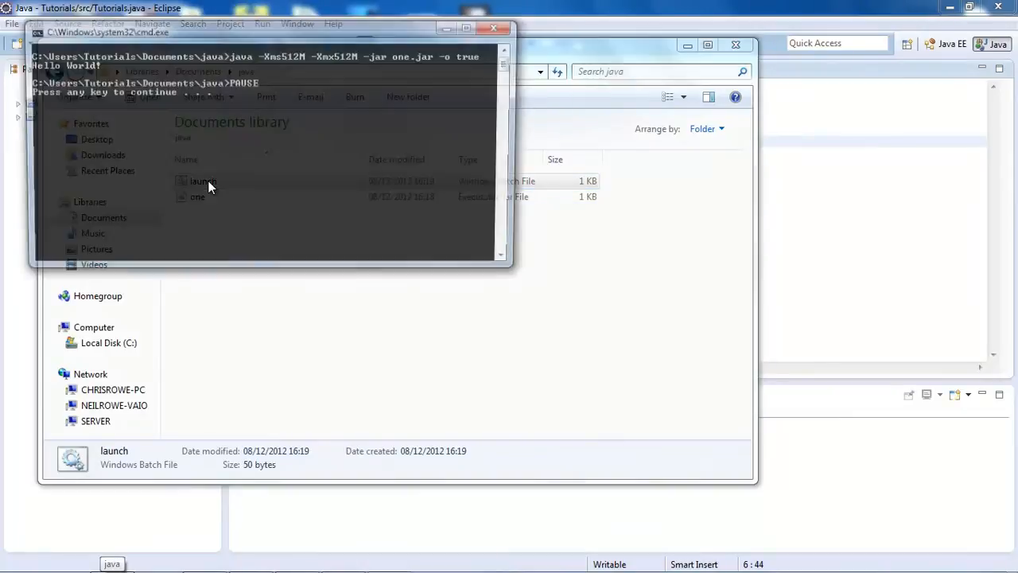
left_click(254, 145)
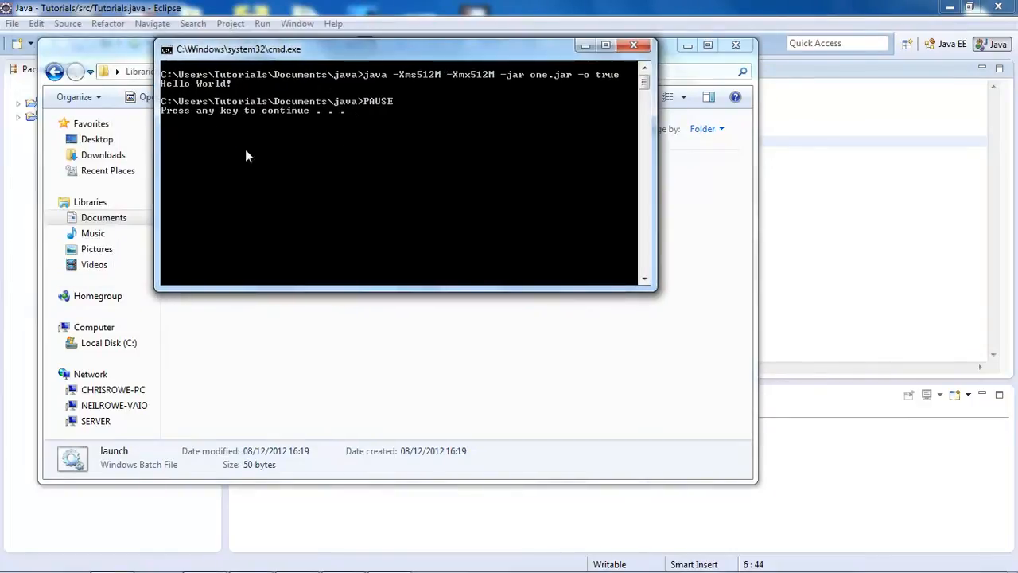
mouse_move(350, 101)
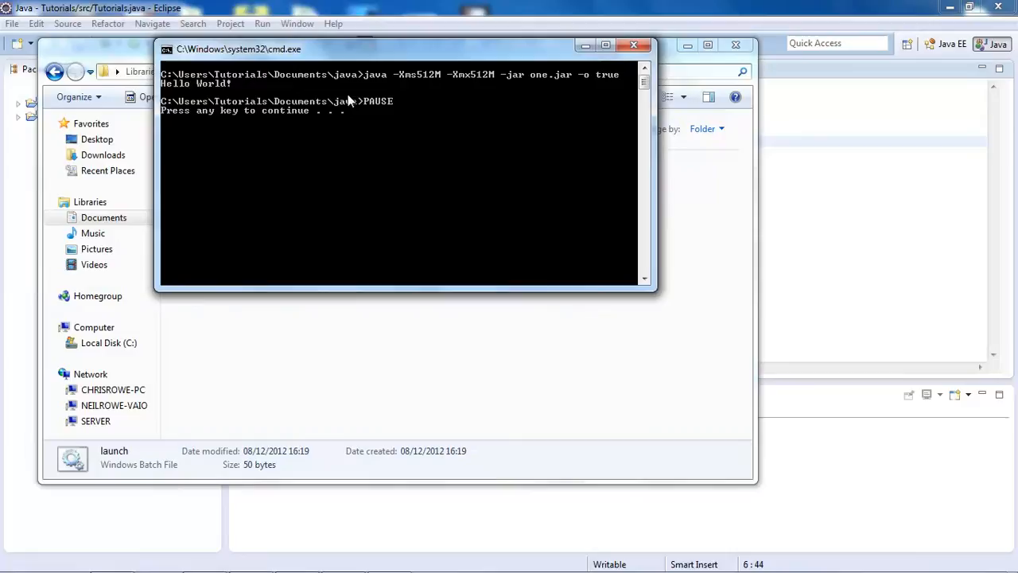
left_click(634, 45)
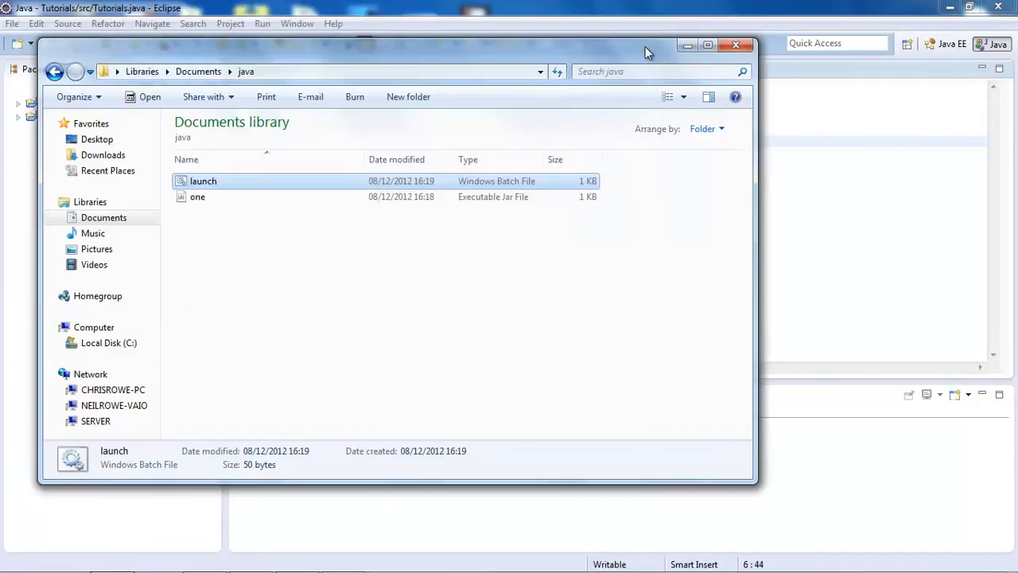
mouse_move(687, 45)
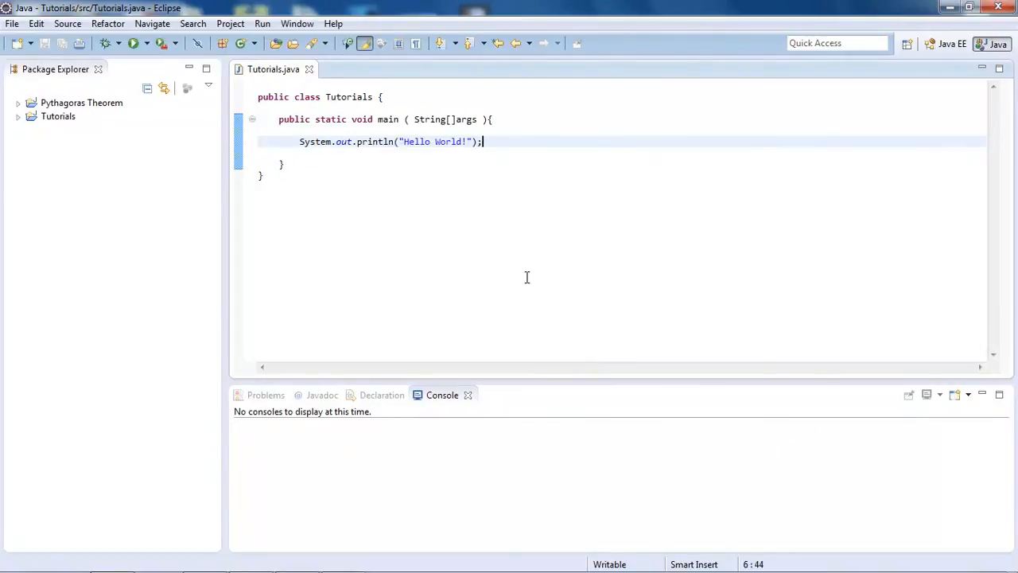
mouse_move(617, 45)
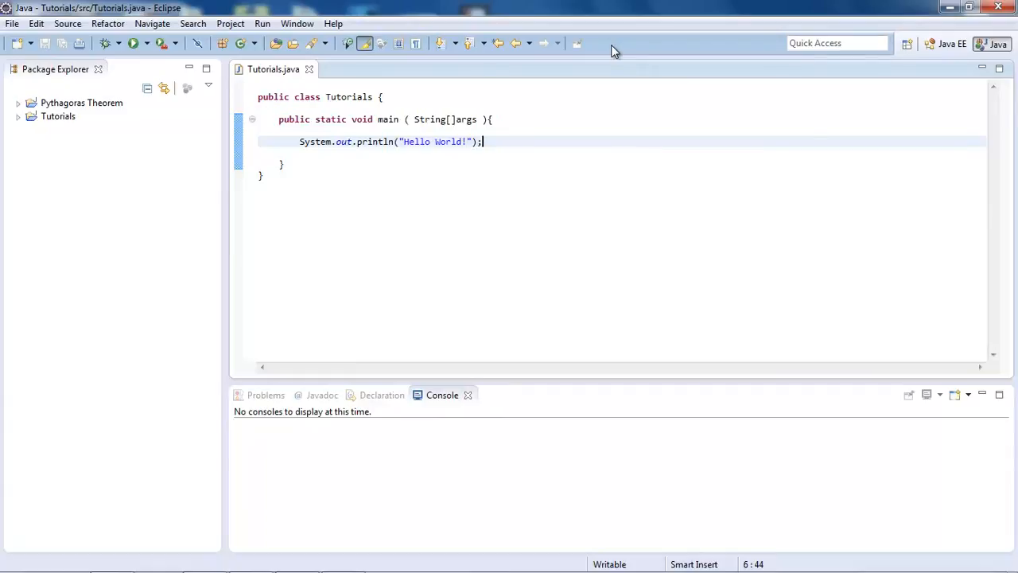
mouse_move(575, 231)
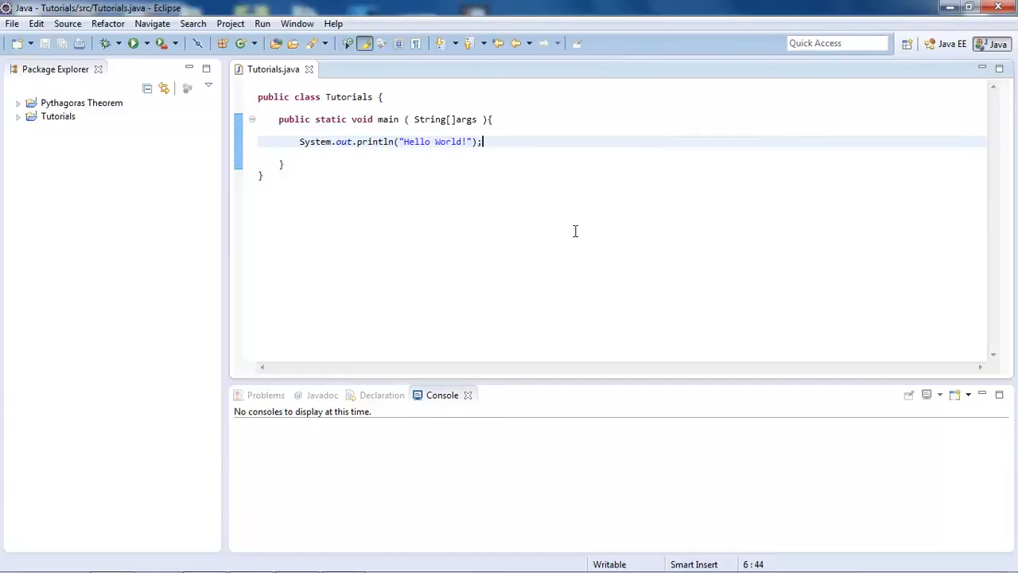